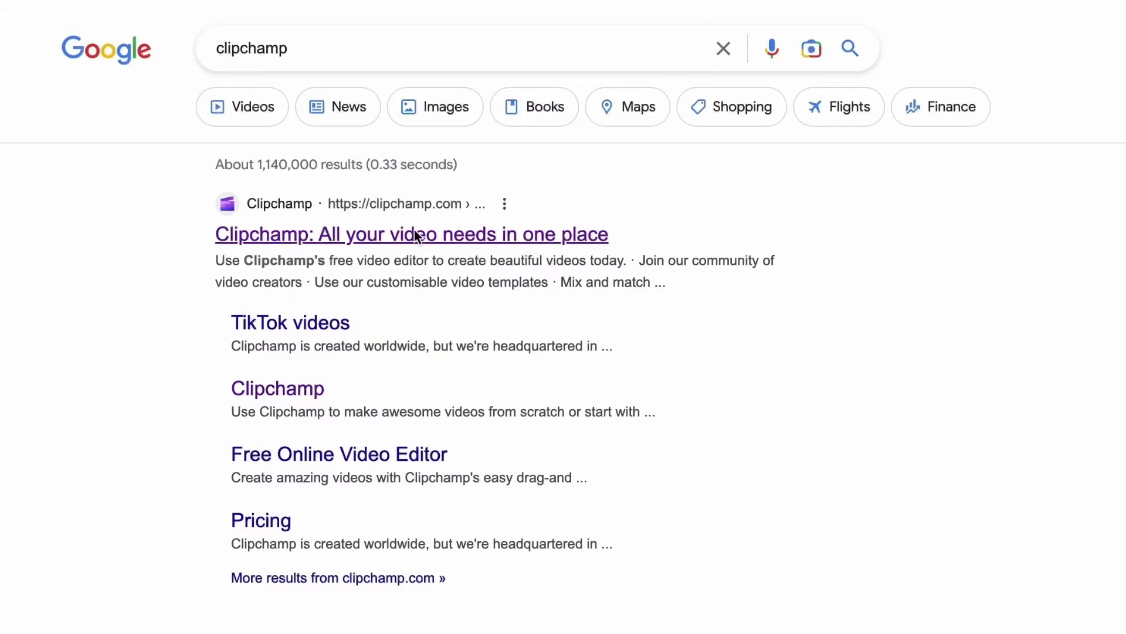
Launch Clipchamp's free editor from the Google result via 'Try for free'
click(411, 234)
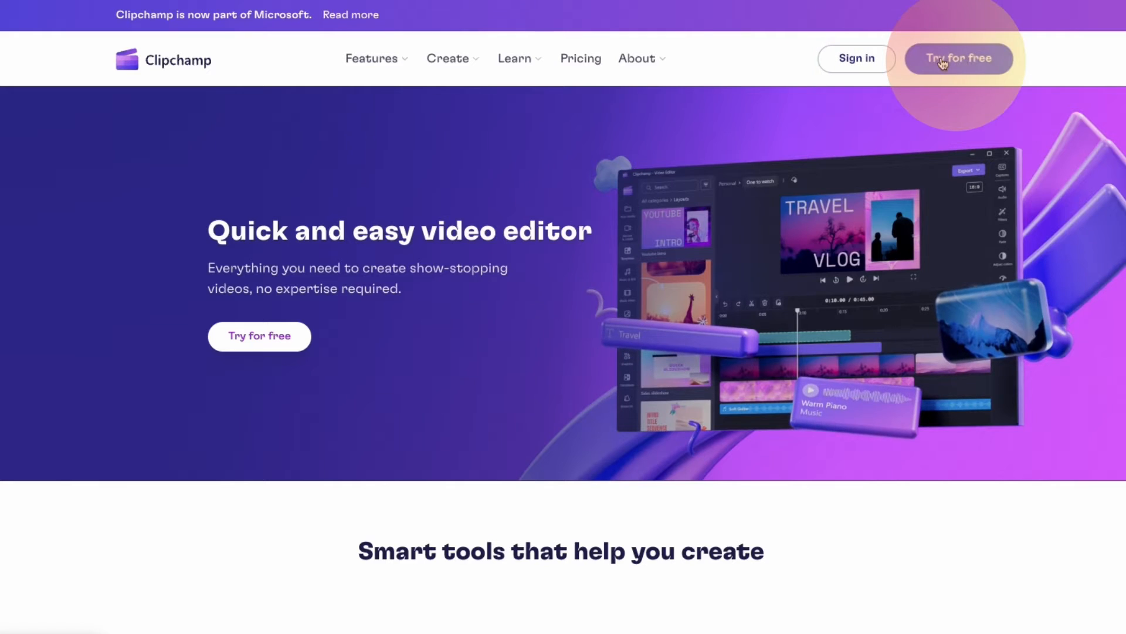
click(959, 58)
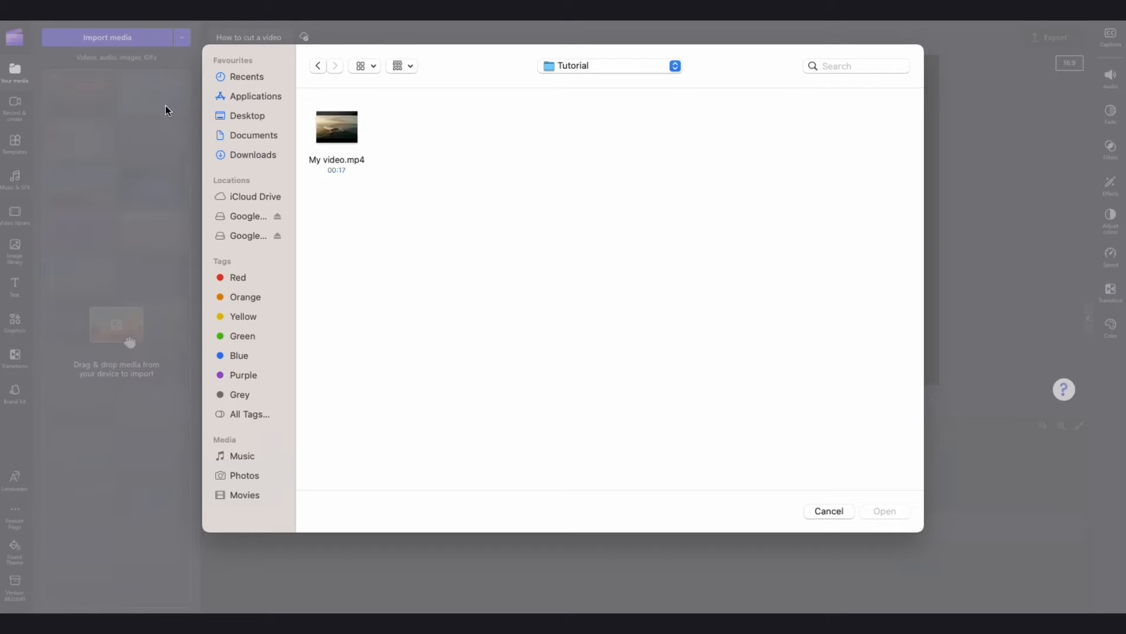
Import My video.mp4 from the Tutorial folder into the media library
click(337, 127)
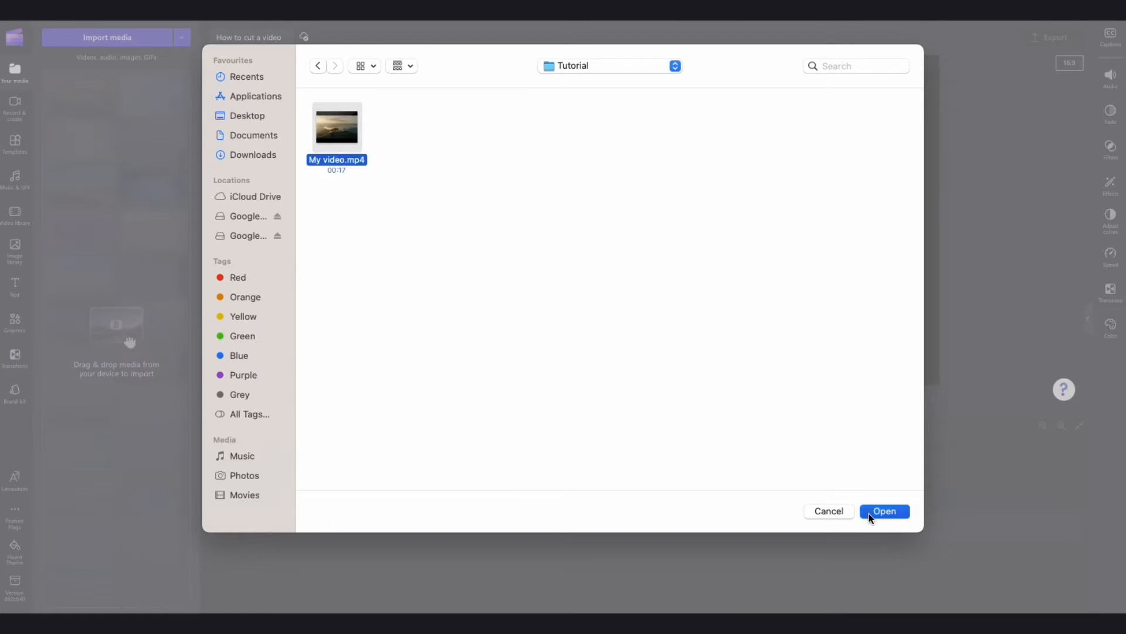
click(885, 510)
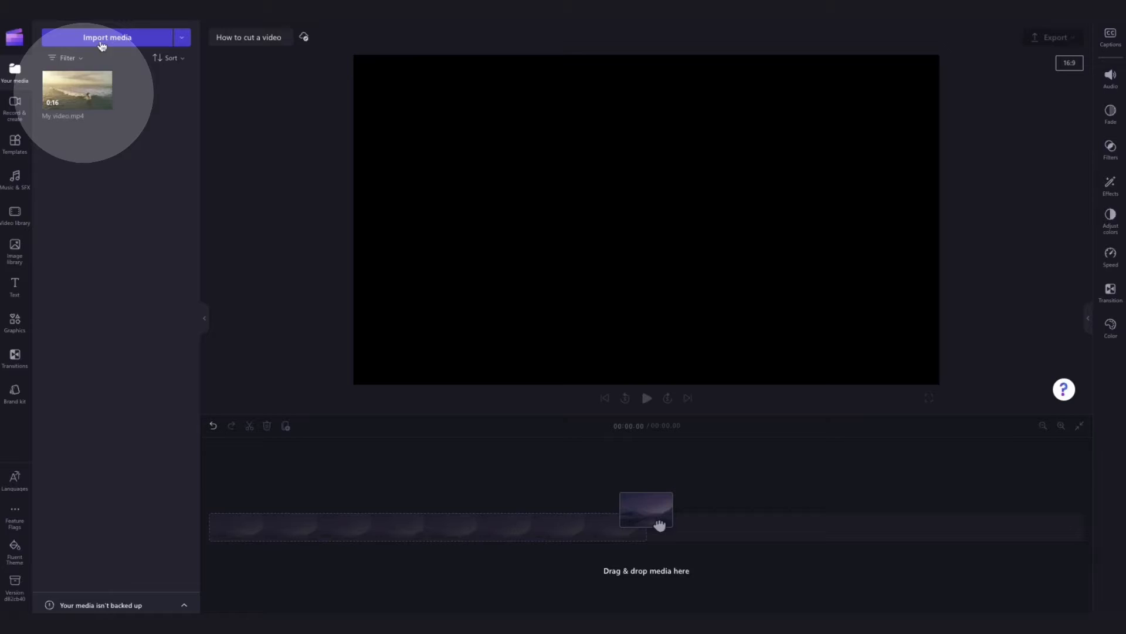
mouse_move(81, 91)
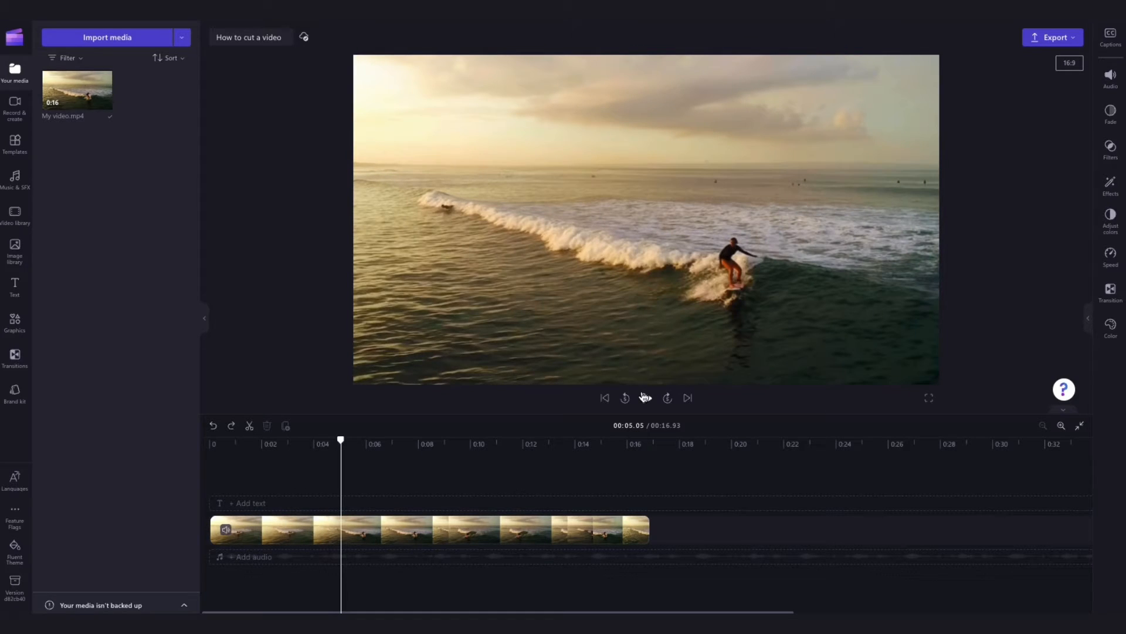
Select the 16.93-second surfing clip placed on the timeline
click(419, 529)
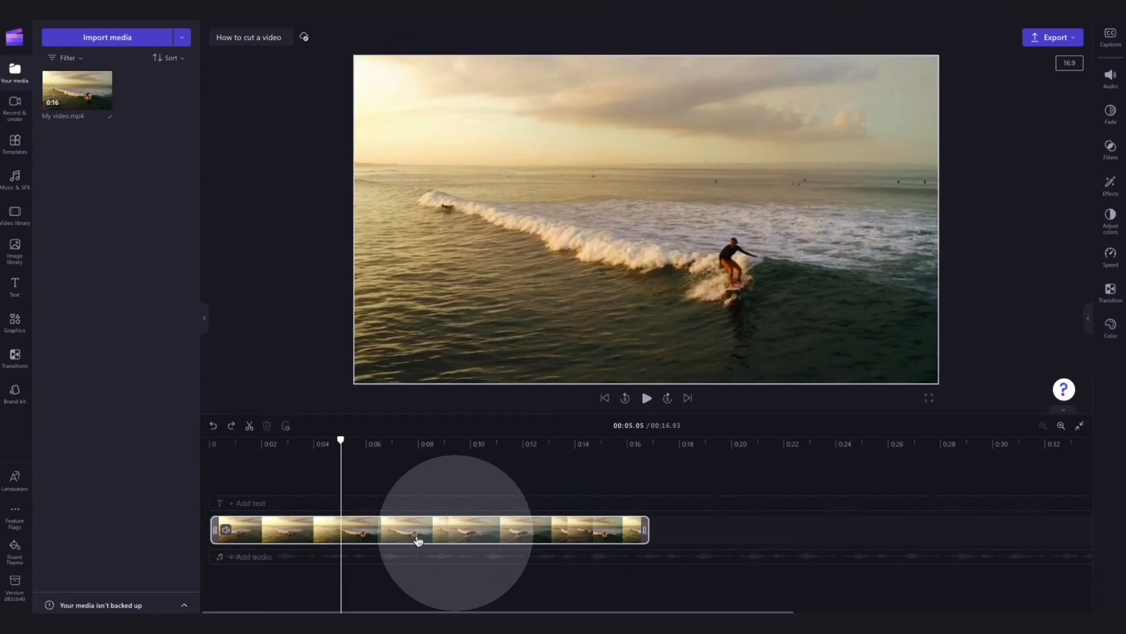
mouse_move(503, 537)
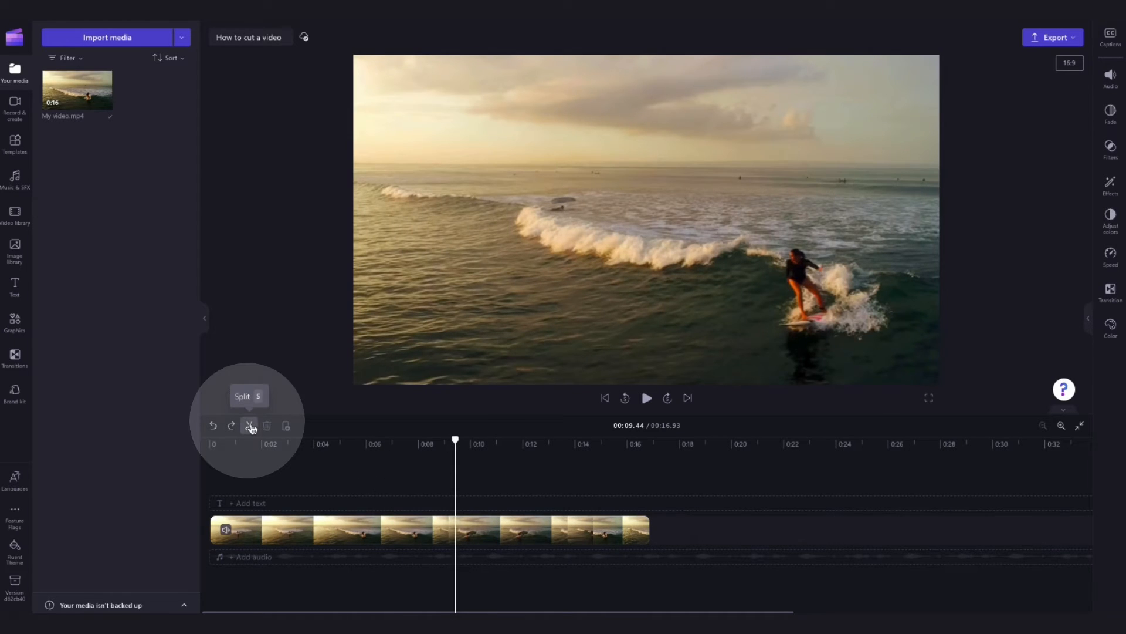
Split the surfing clip at 9.44 s and again at 13.49 s into three pieces
click(249, 425)
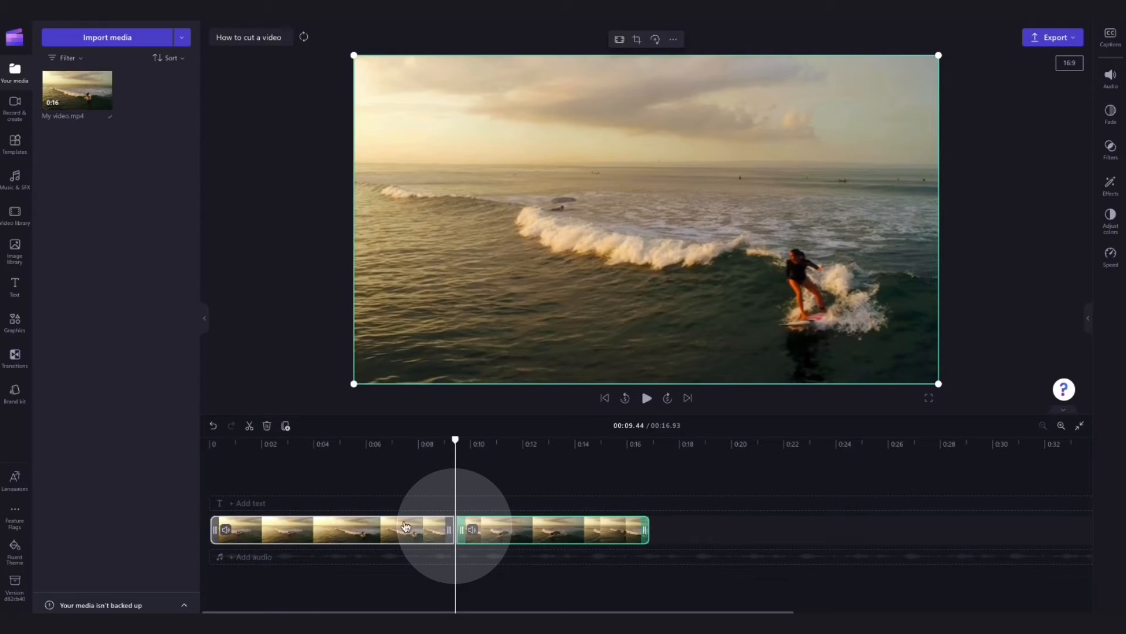
click(494, 531)
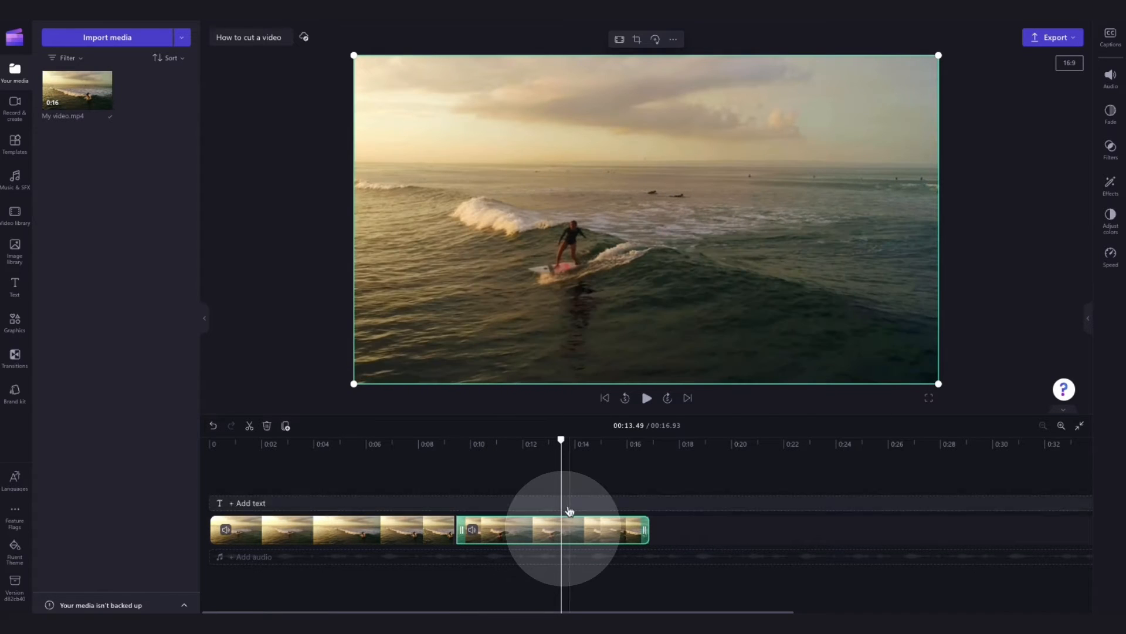
mouse_move(249, 425)
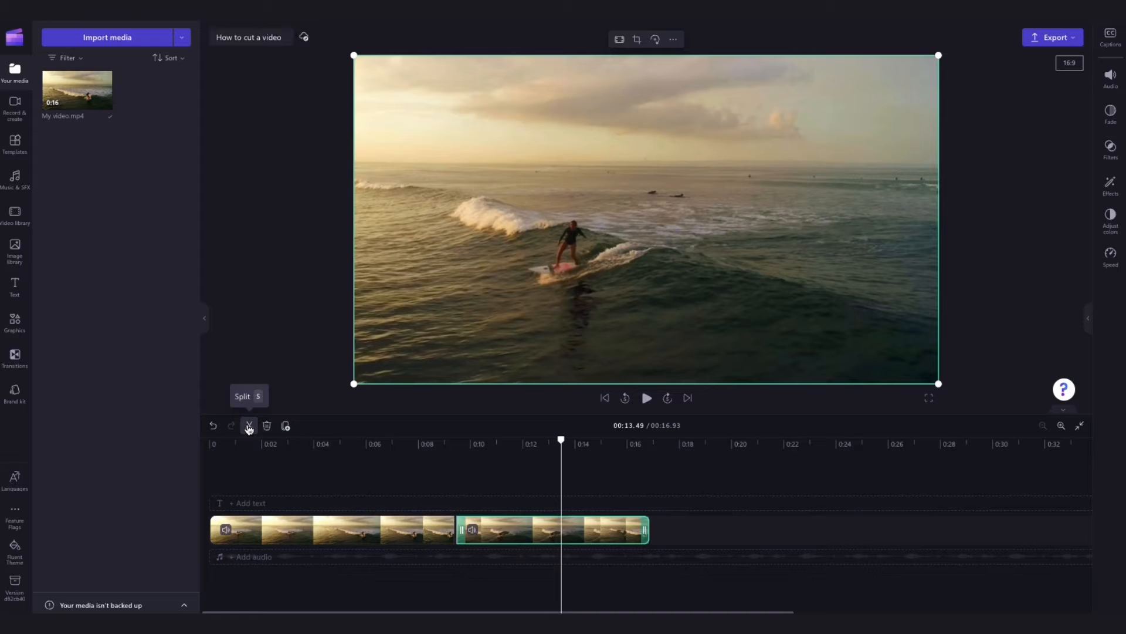
click(249, 425)
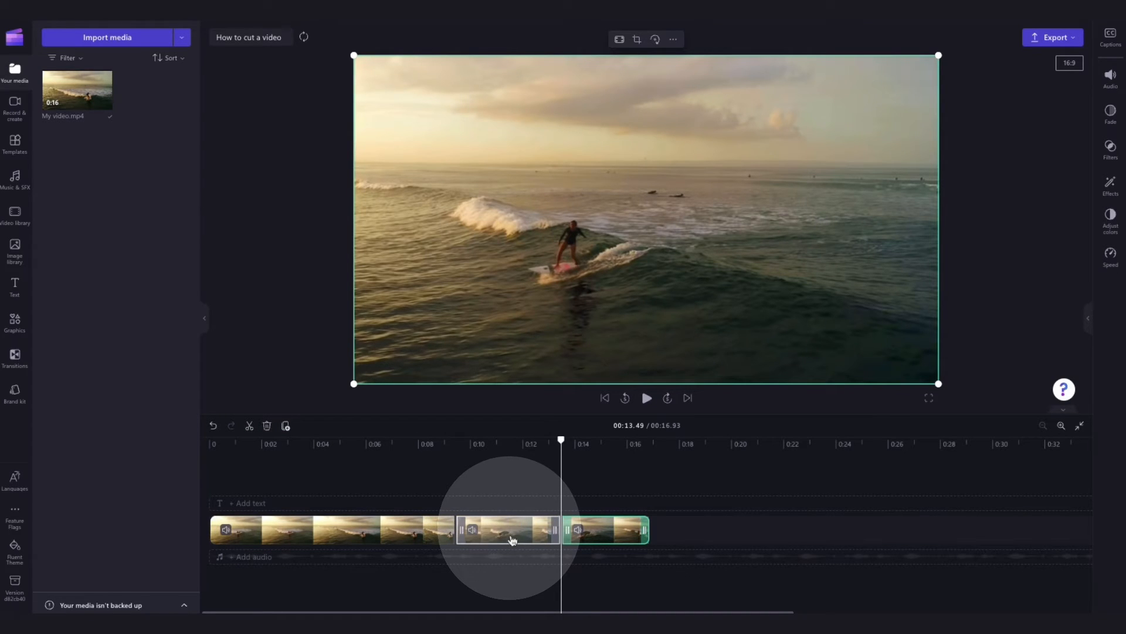
mouse_move(535, 533)
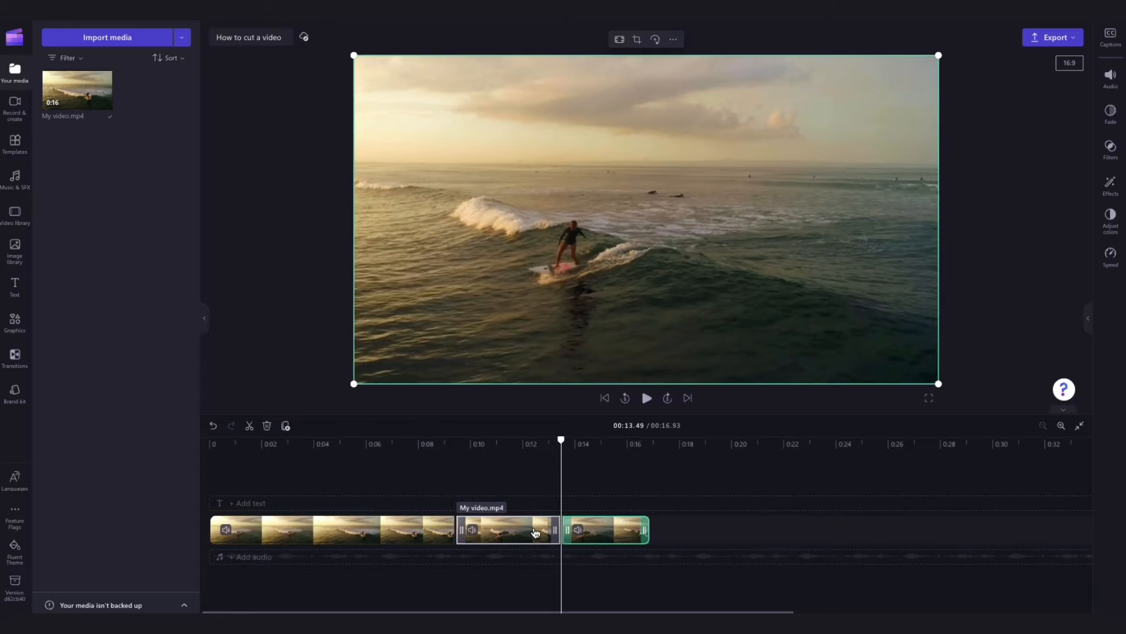
Delete the middle piece between 9.44 and 13.49 s and close the resulting gap
click(507, 531)
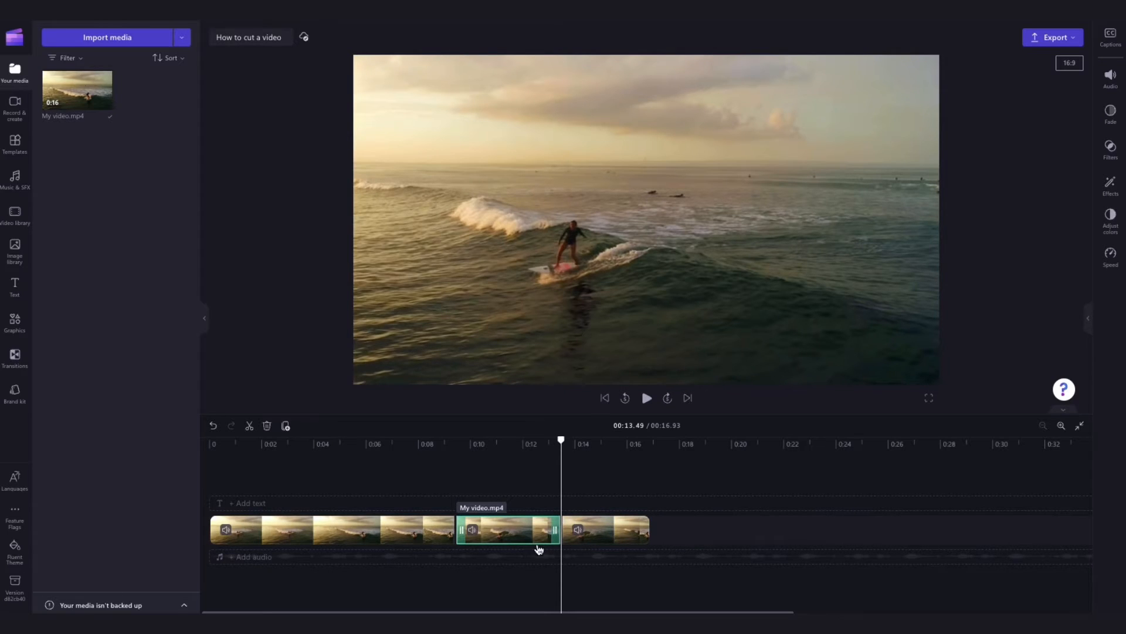
click(267, 425)
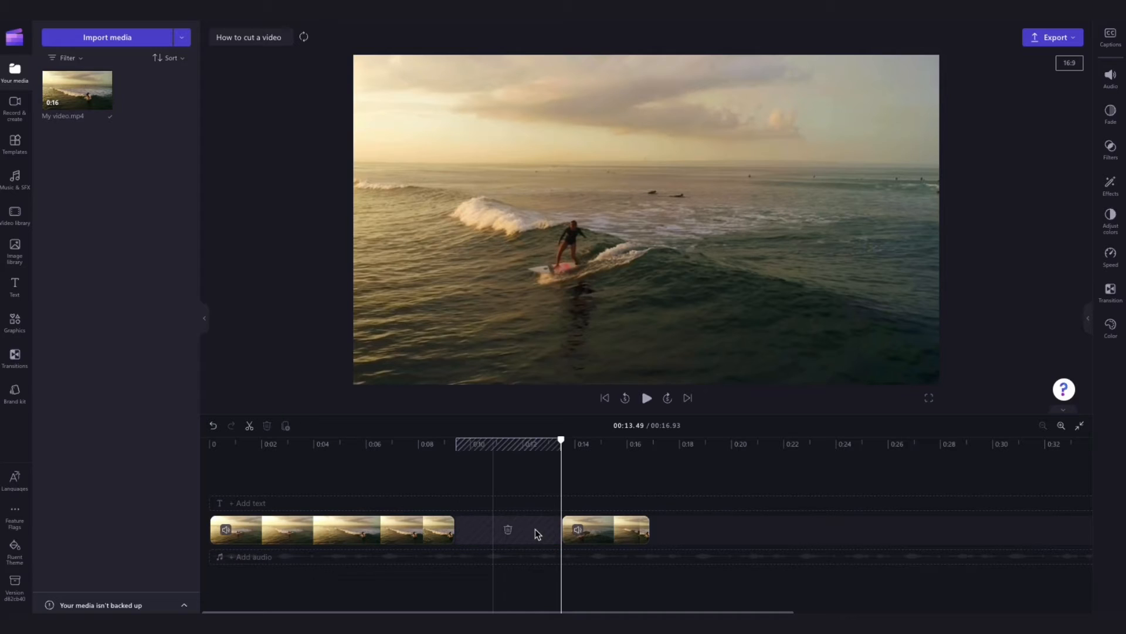
mouse_move(505, 511)
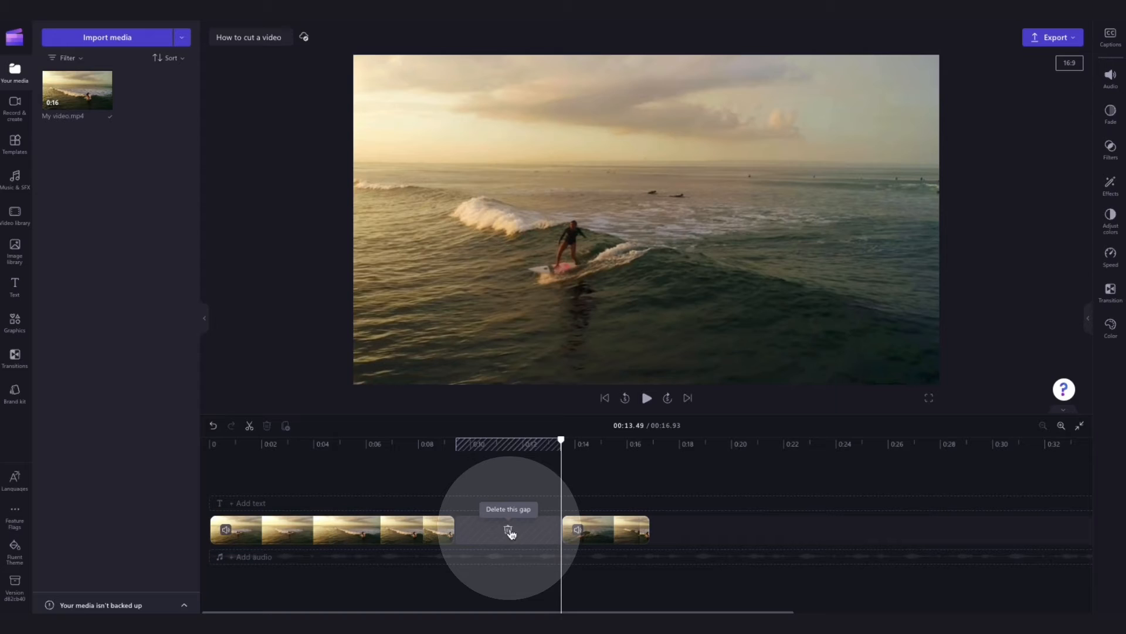
click(508, 531)
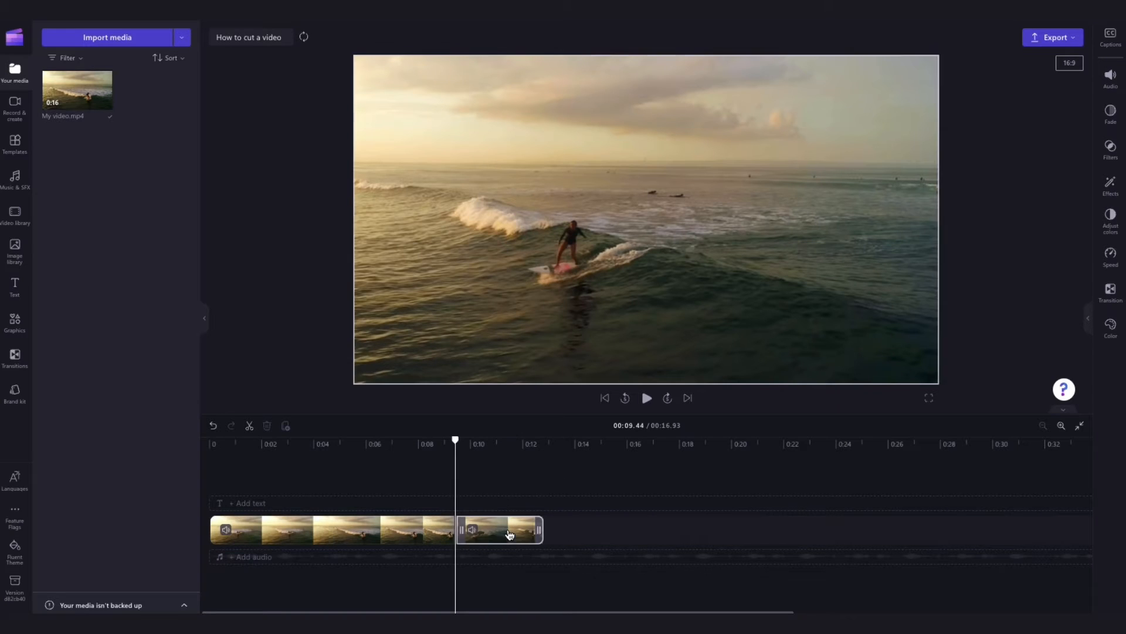
Play the timeline from just before the join to check the cut, then stop
click(421, 443)
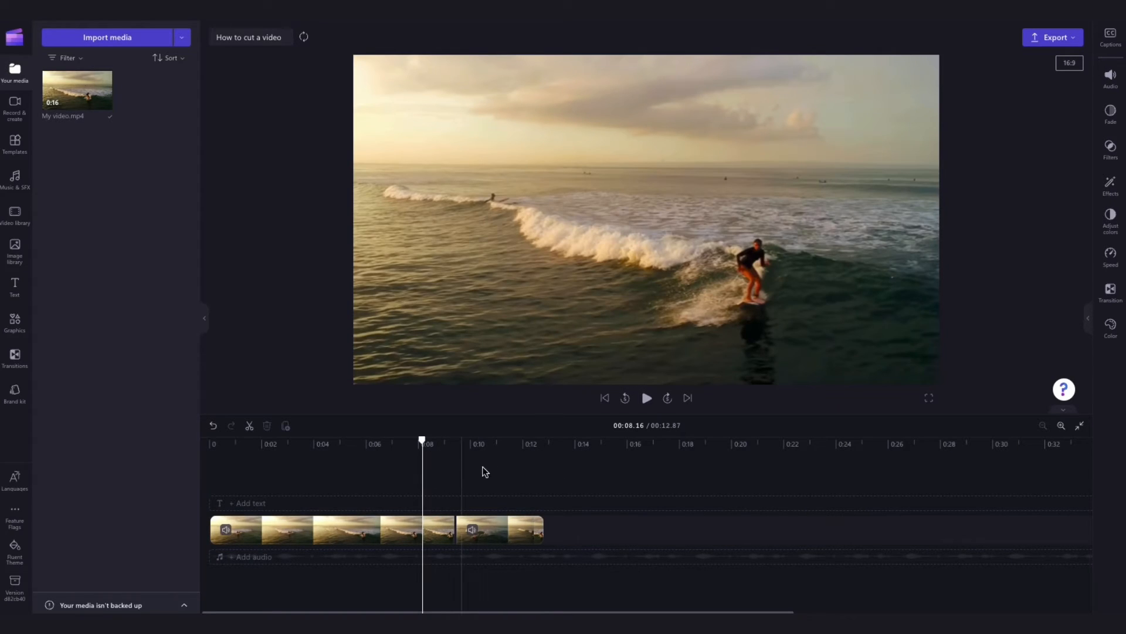
click(645, 398)
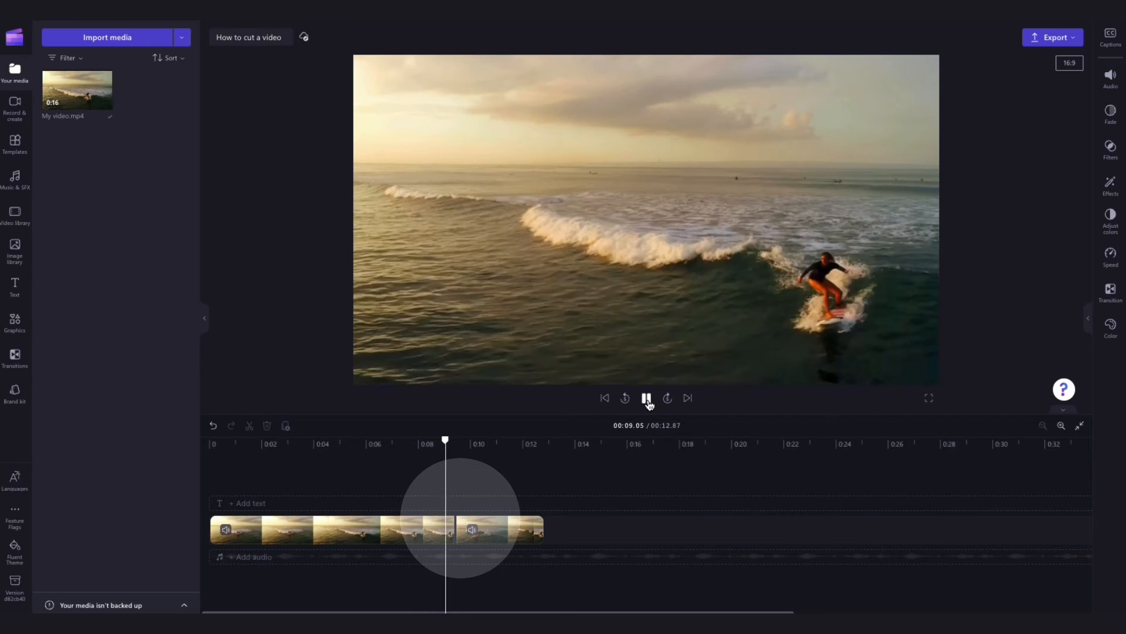
click(646, 398)
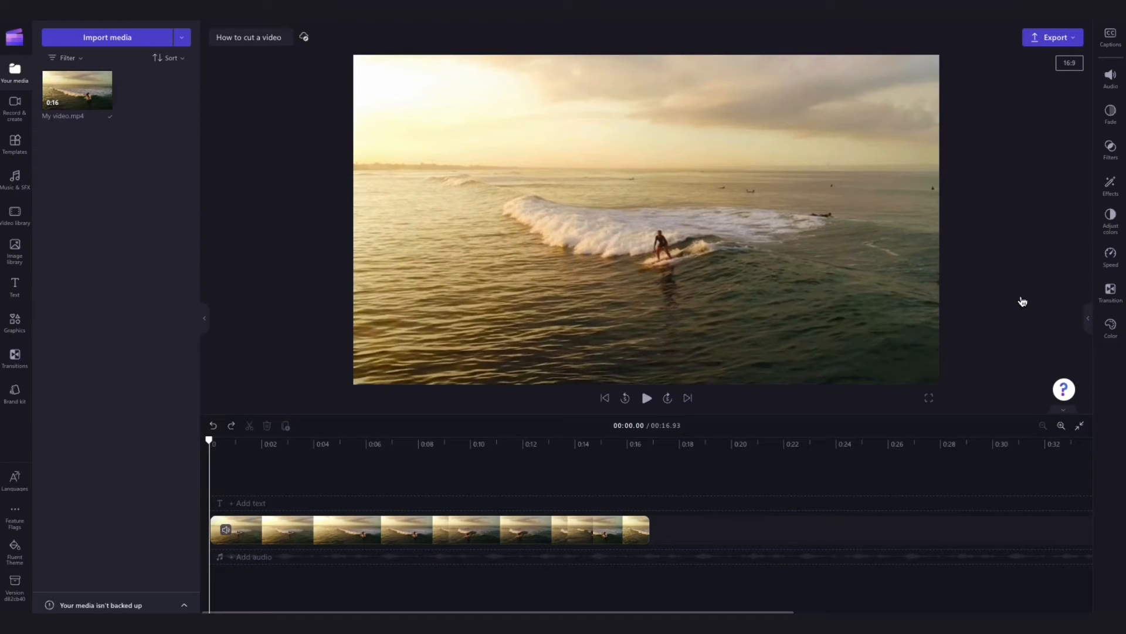
mouse_move(762, 462)
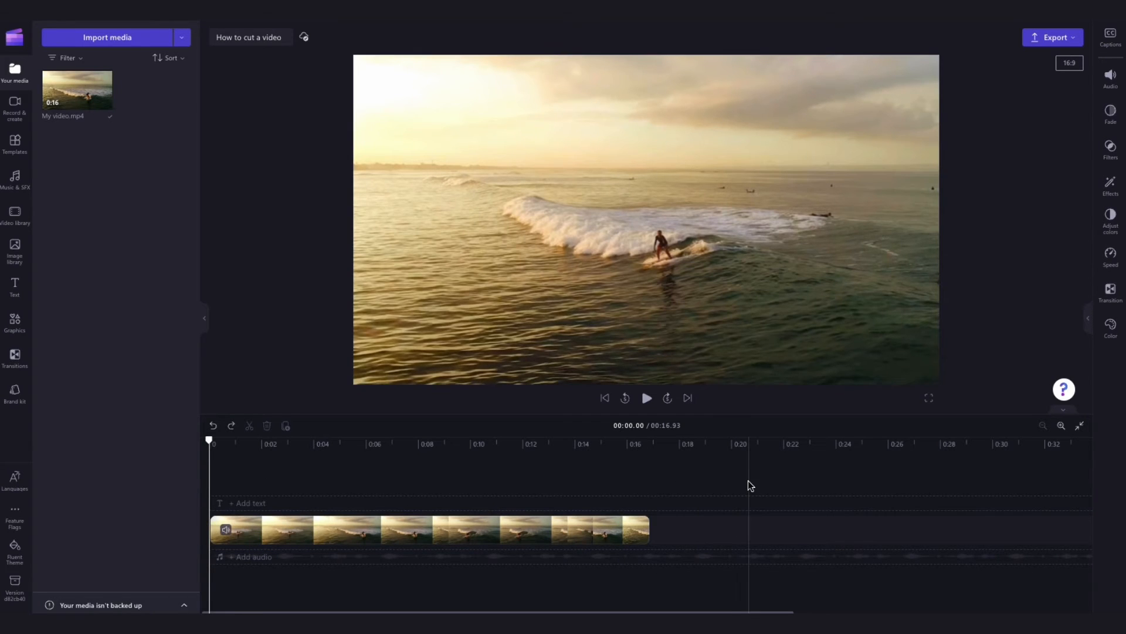
Select the restored 16.93-second clip ready for trimming its edges
click(463, 530)
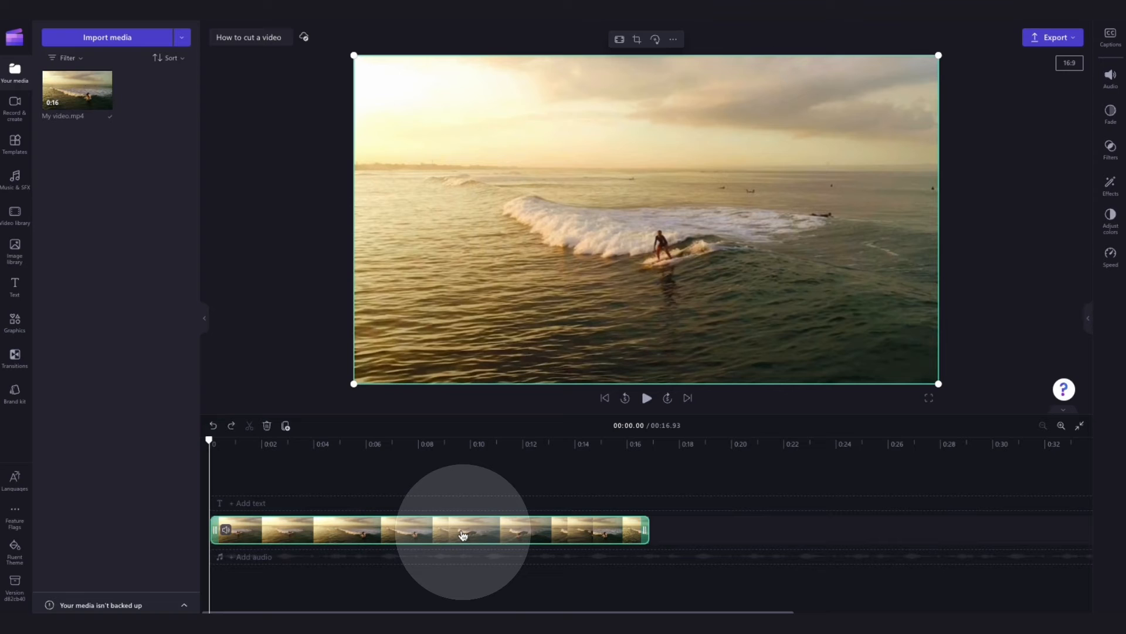
mouse_move(237, 530)
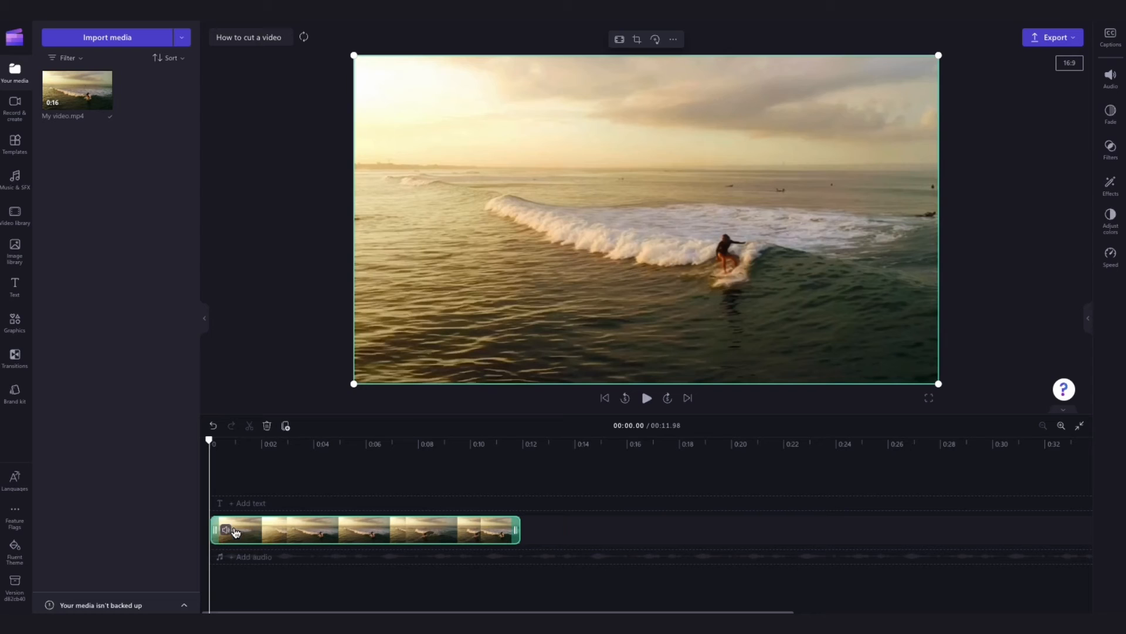
Cut away the ending after 10.96 s, preview the result, and start the export
click(646, 398)
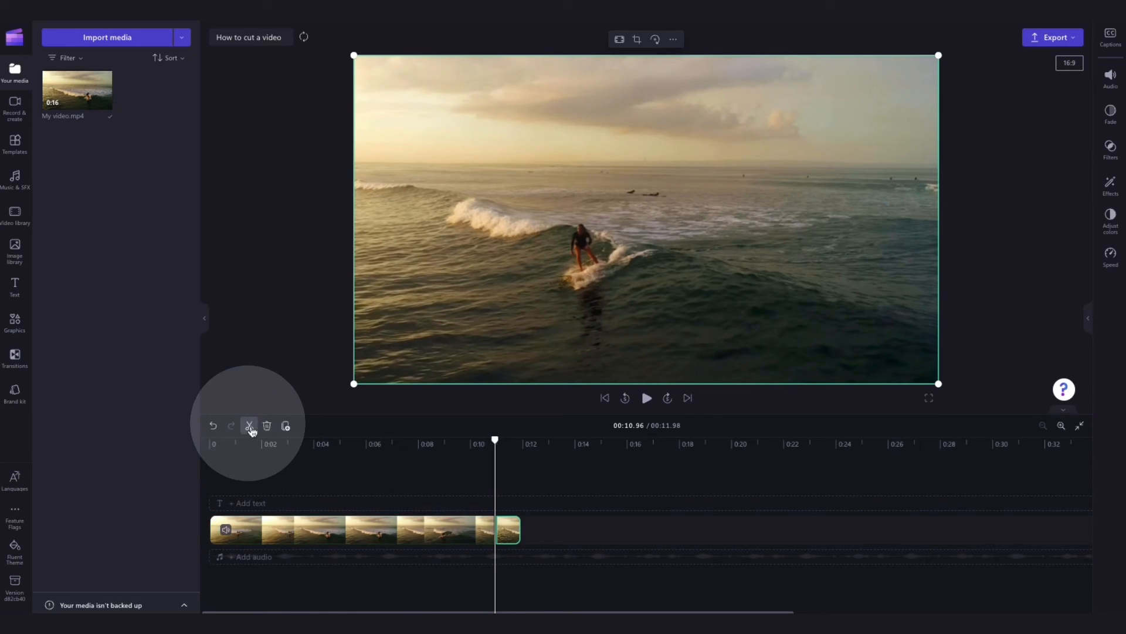
mouse_move(510, 529)
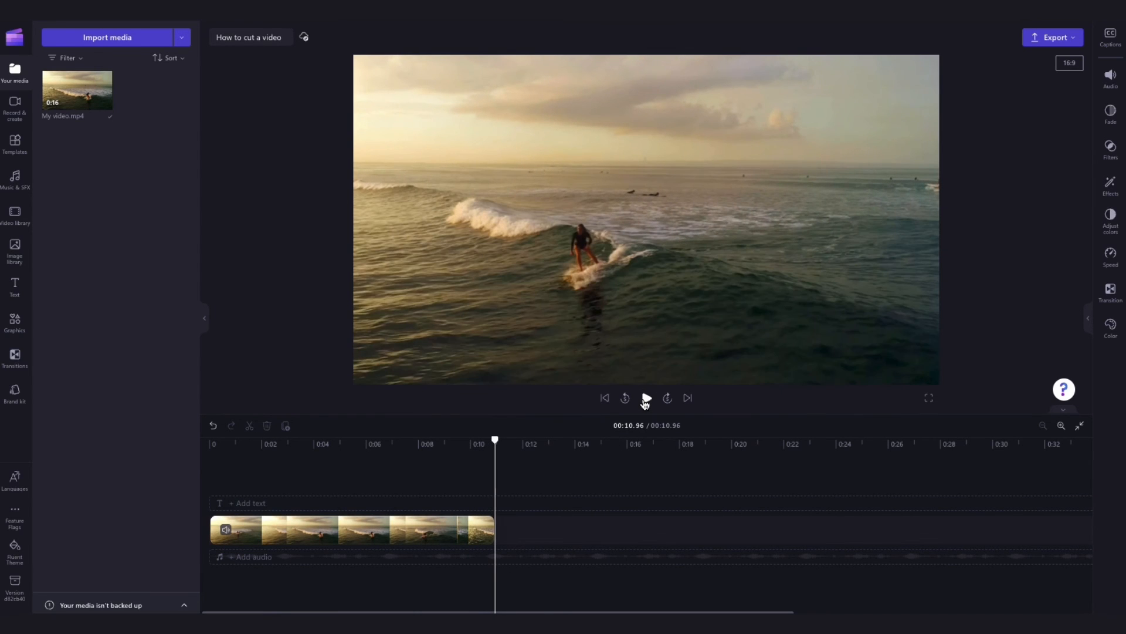
click(646, 398)
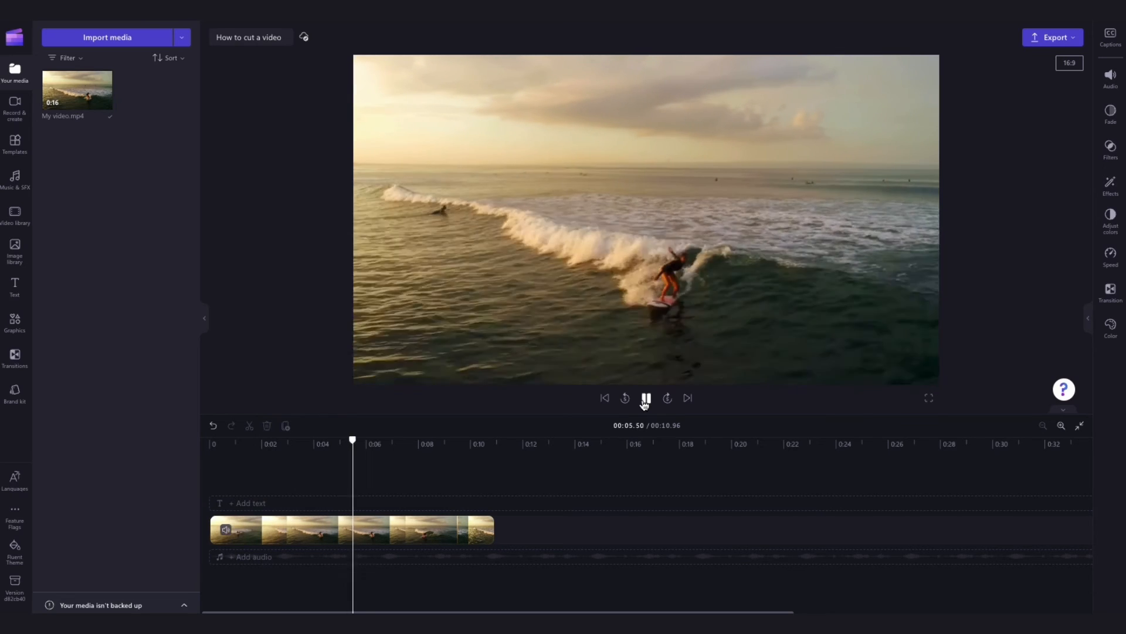
click(644, 398)
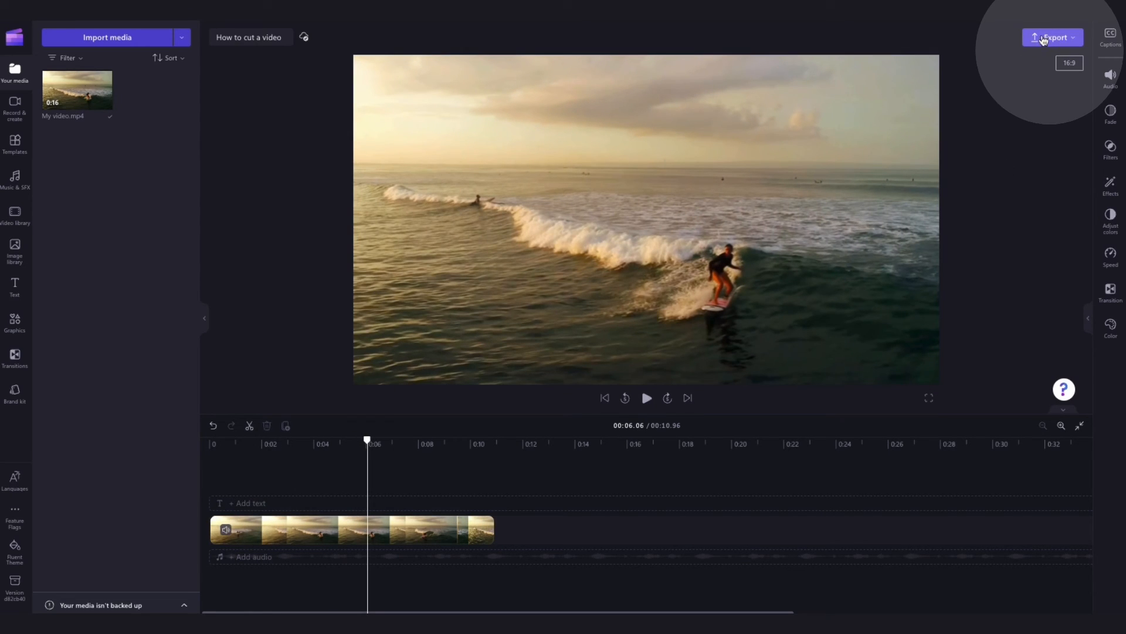
click(1053, 38)
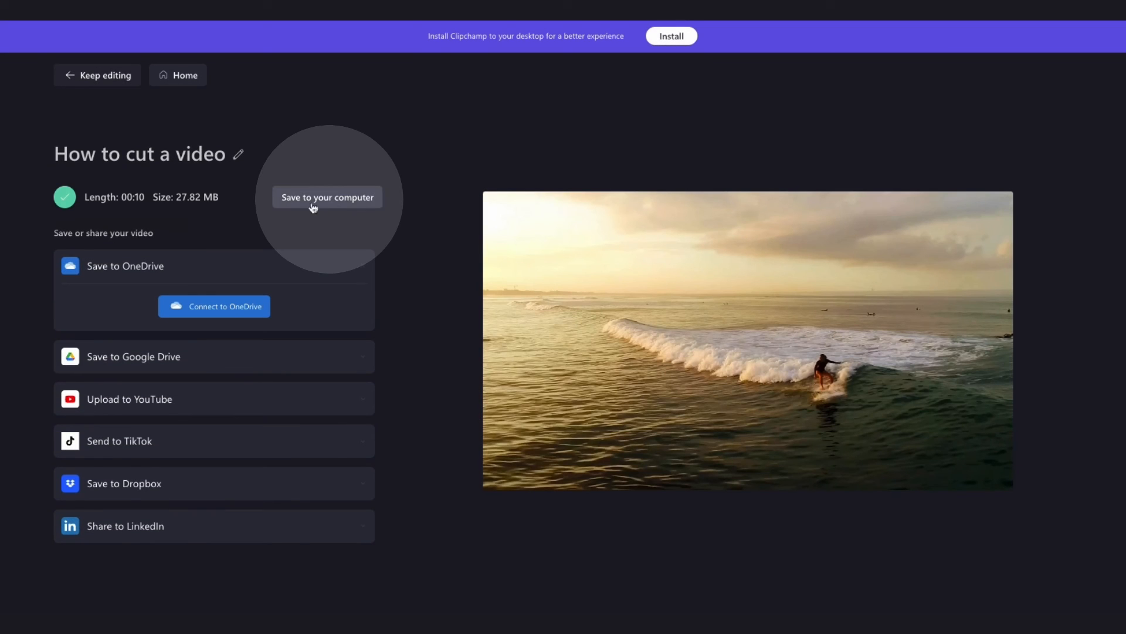
Save How to cut a video.mp4 to the Documents folder on the computer
click(327, 197)
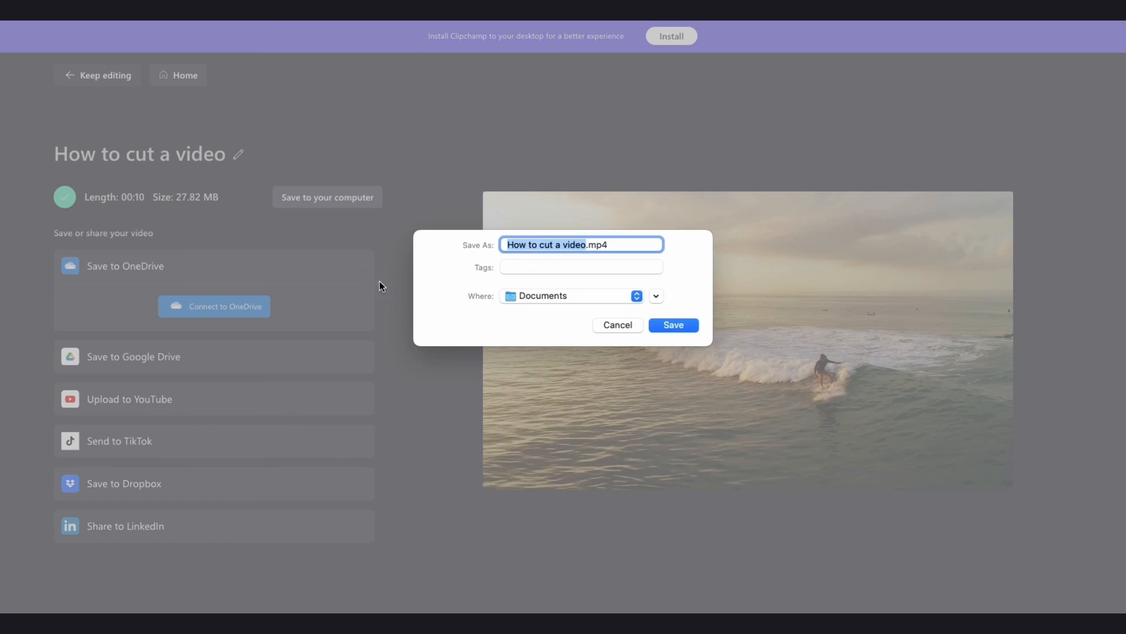
click(616, 325)
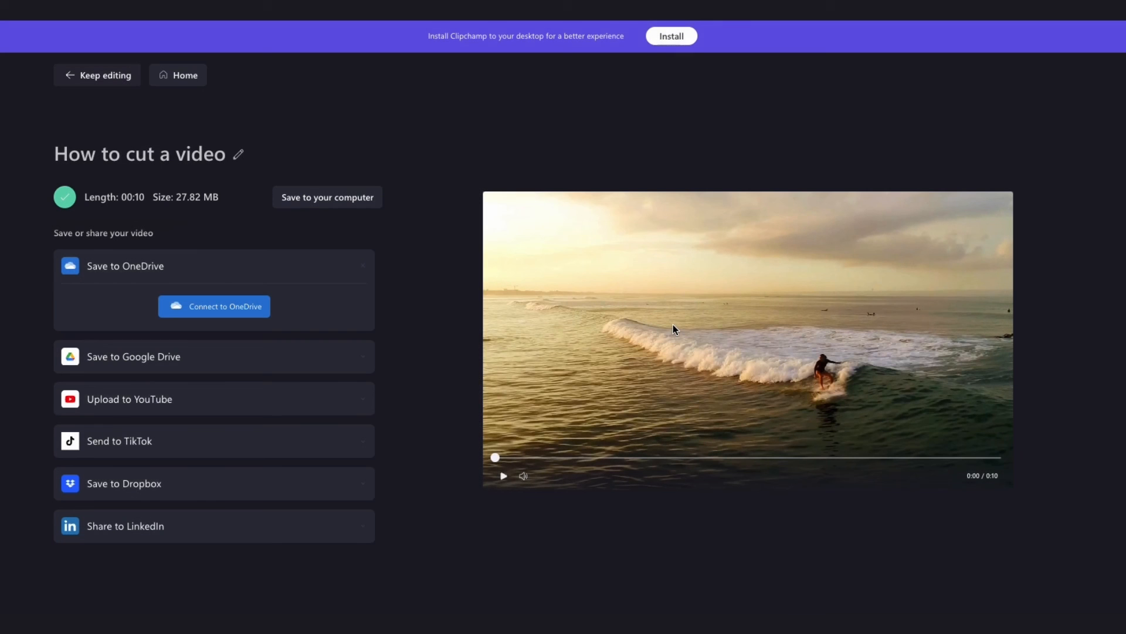